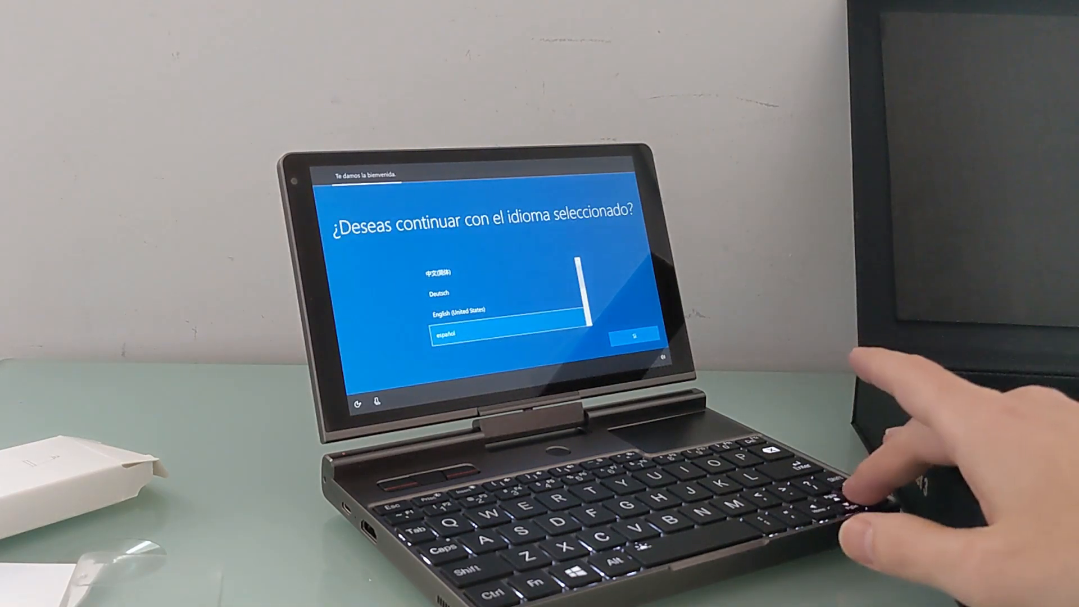
Confirm English (United States) as the setup language and continue
{"action": "left_click", "coordinate": [634, 335]}
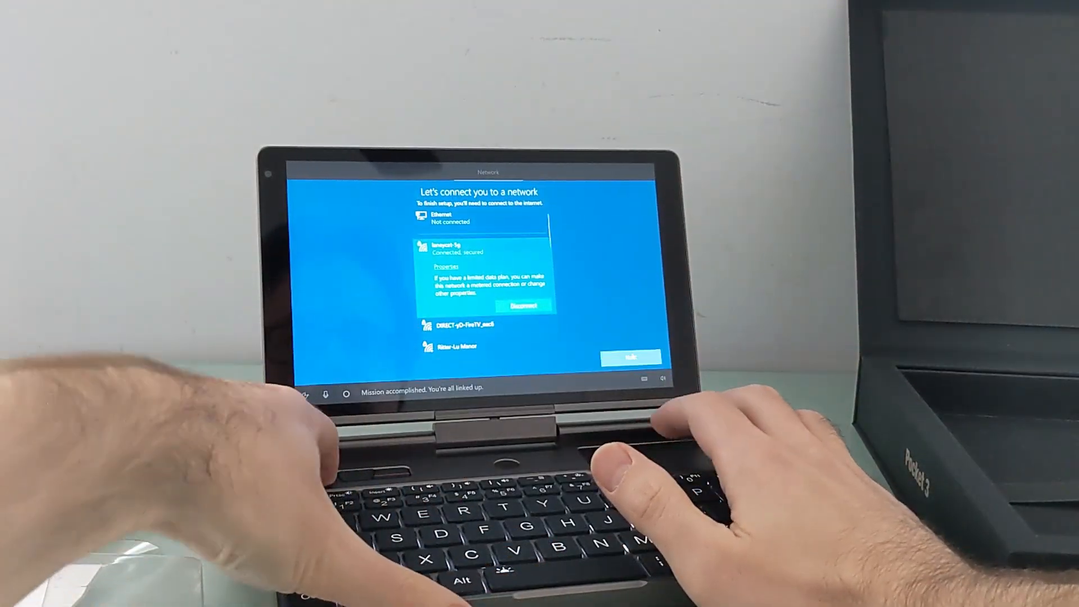
Continue setup past the network screen after joining the secured Wi-Fi network
{"action": "left_click", "coordinate": [631, 355]}
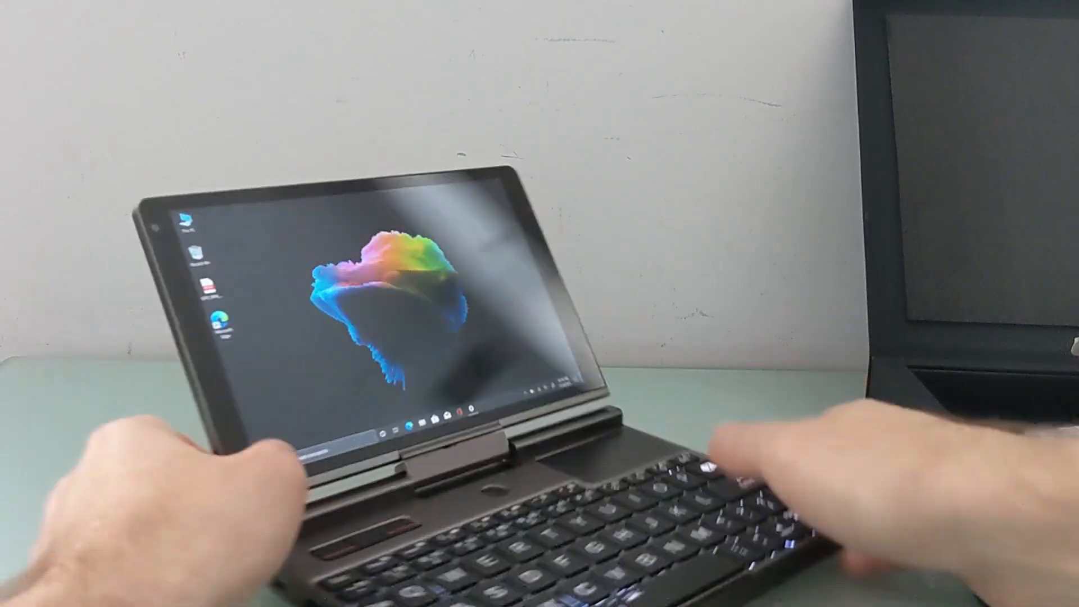
Bring up the desktop context menu and choose an option from it
{"action": "left_click", "coordinate": [384, 425]}
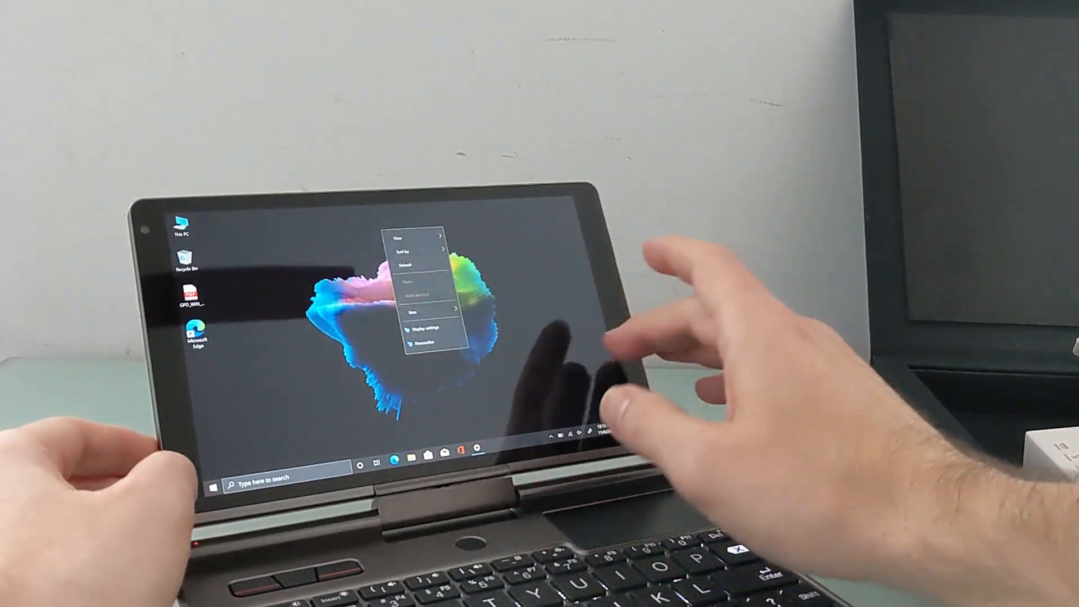
{"action": "left_click", "coordinate": [424, 329]}
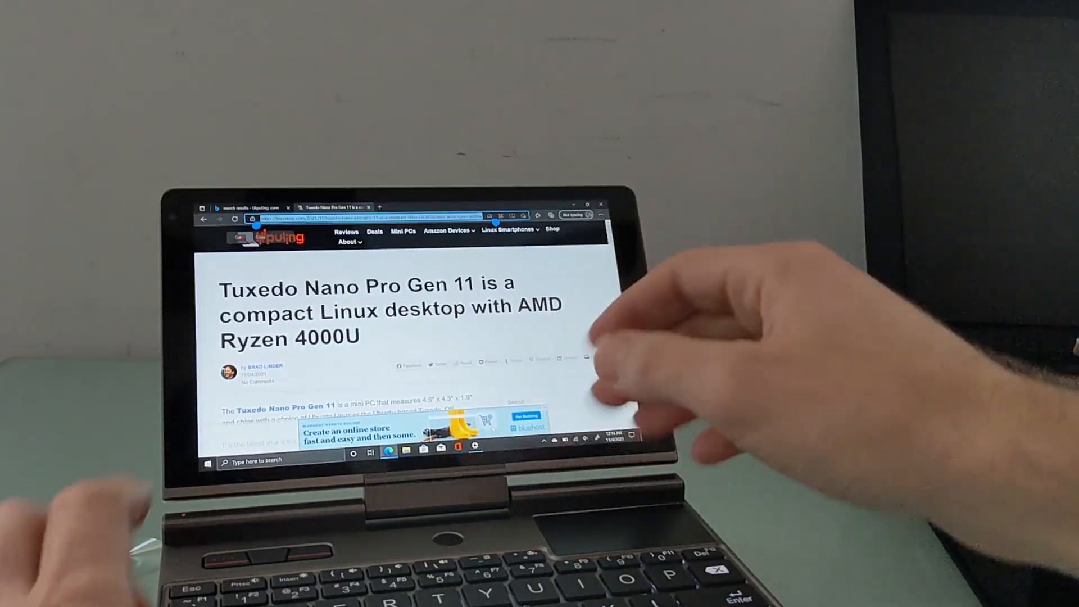
Search 'typing test' from the address bar to reach TypingTest.com
{"action": "type", "text": "typing test"}
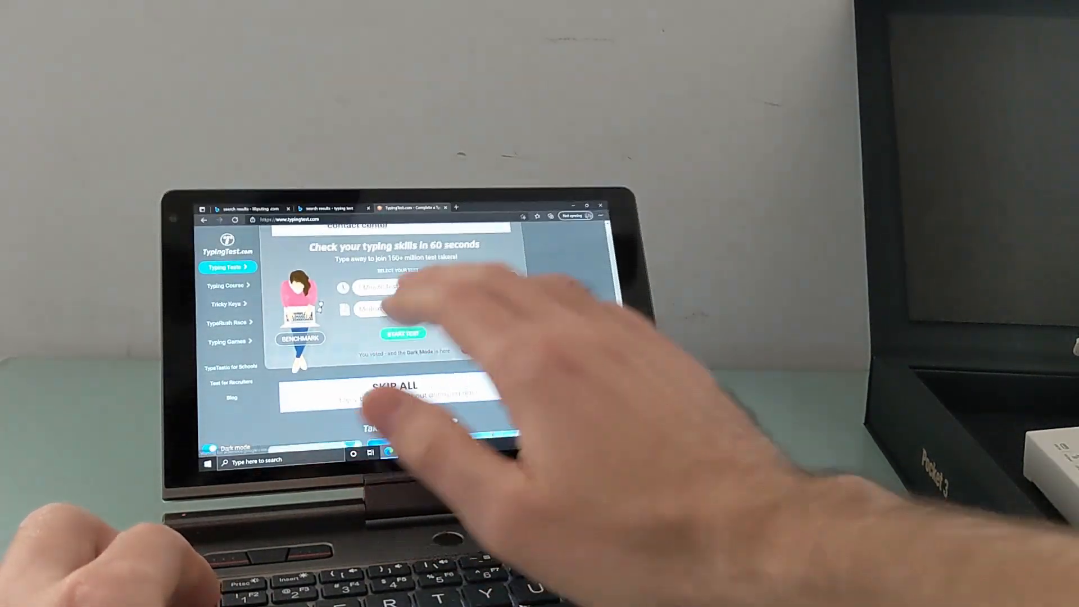
Start the 60-second test and type the misconceptions passage up to 'before going swim'
{"action": "left_click", "coordinate": [402, 333]}
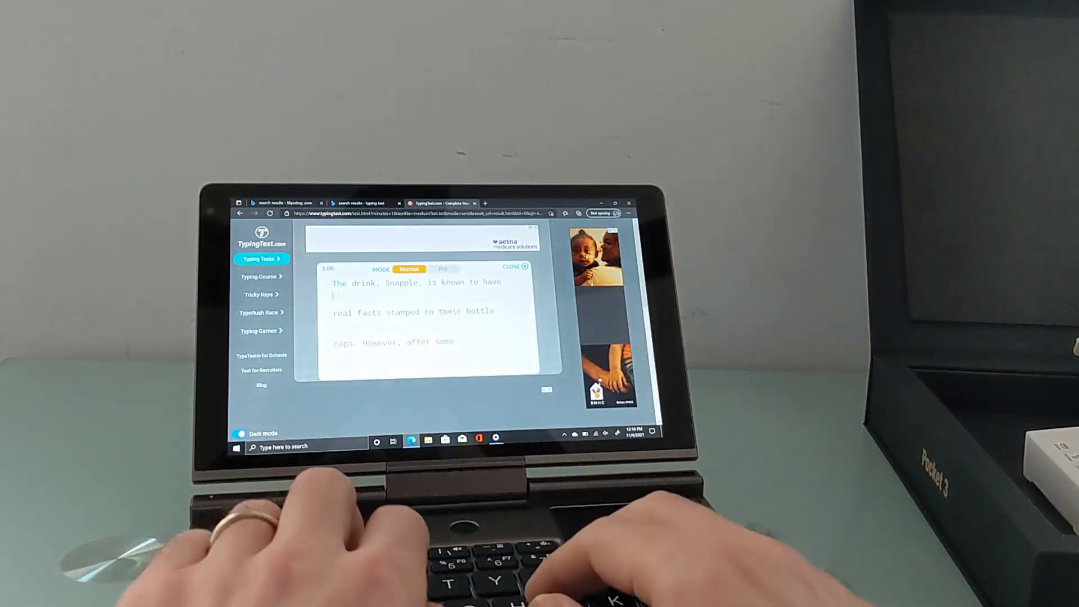
{"action": "type", "text": "The"}
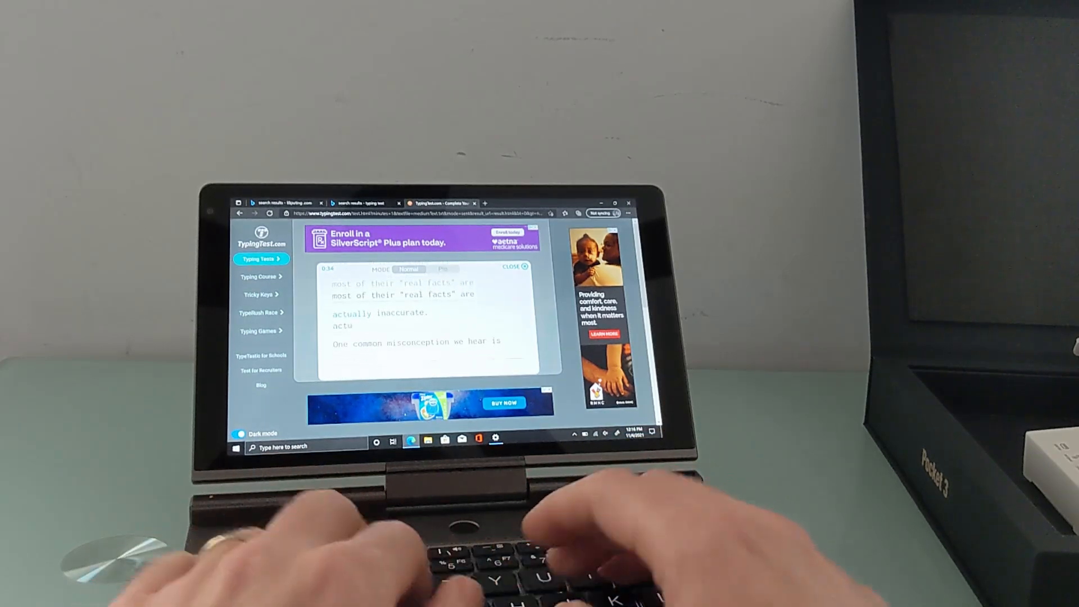
{"action": "type", "text": "ll"}
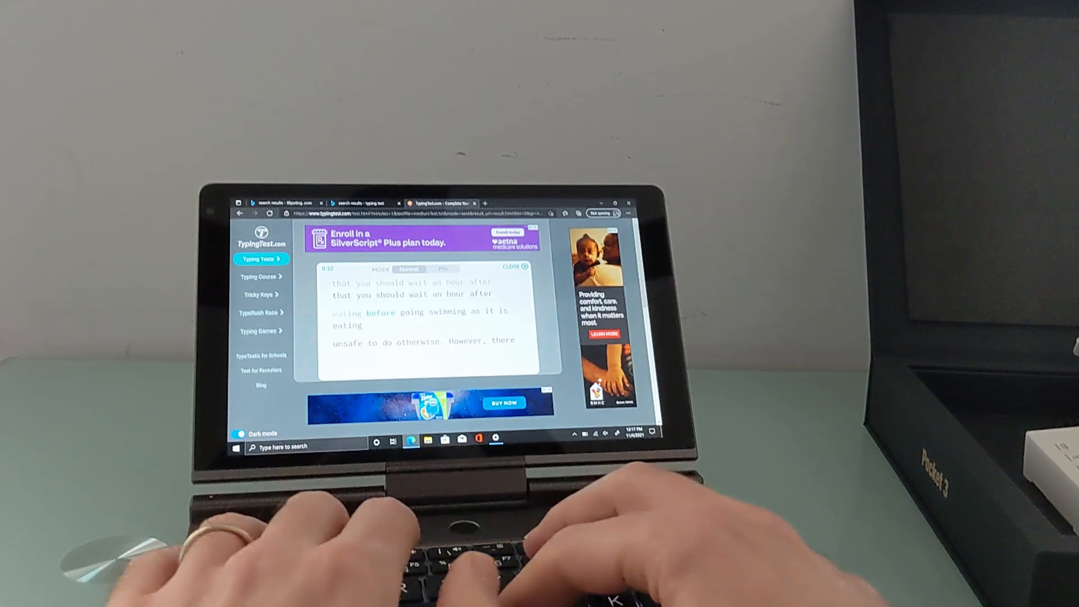
{"action": "type", "text": "before going swim"}
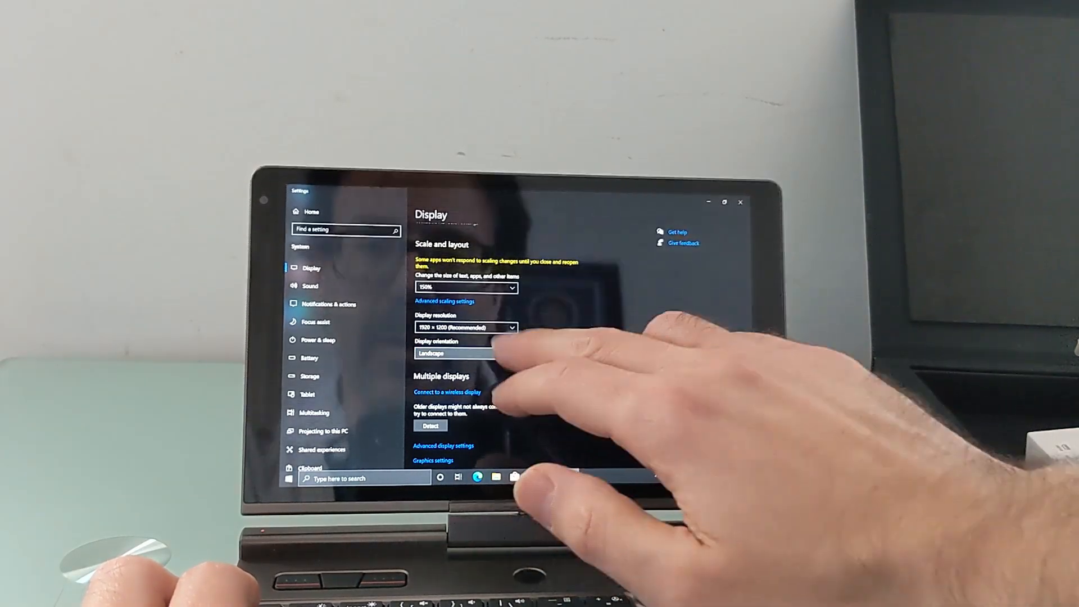
Change Display orientation to Portrait in the Display settings page
{"action": "left_click", "coordinate": [465, 354]}
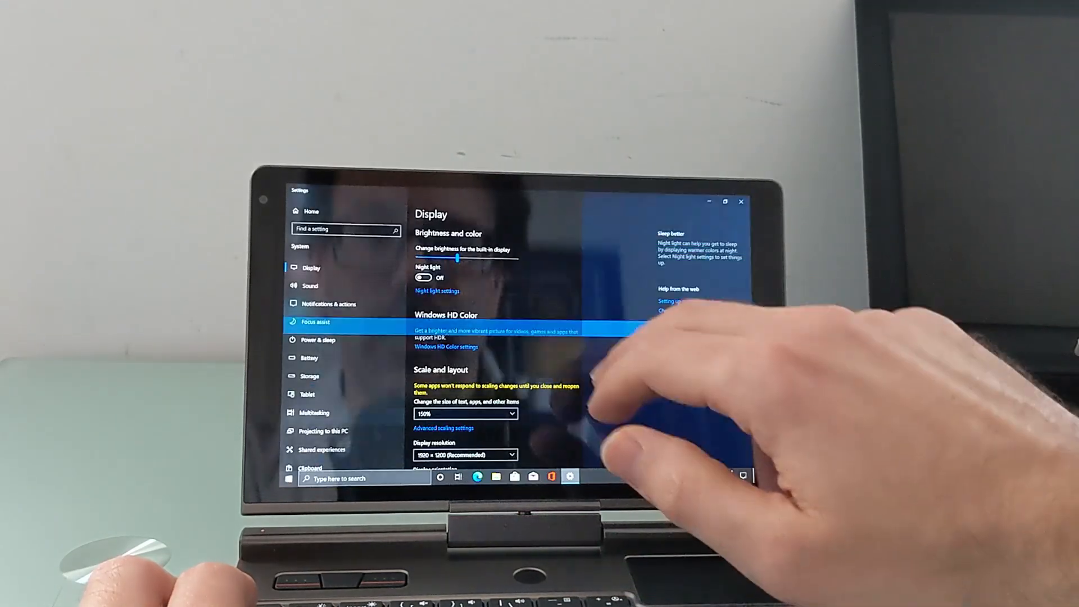
{"action": "scroll", "scroll_direction": "down", "scroll_amount": 3}
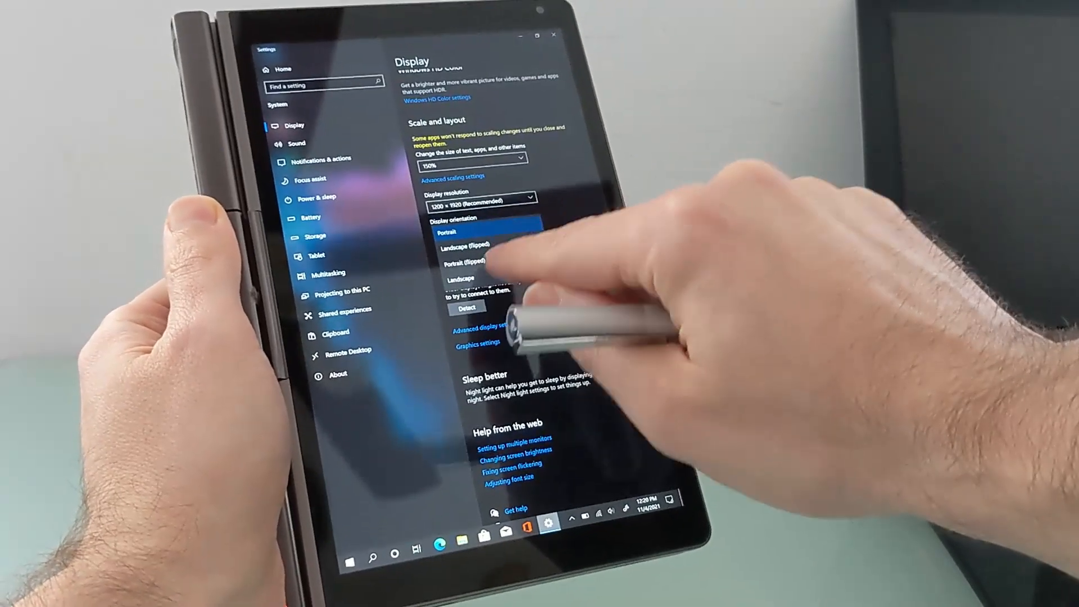
{"action": "left_click", "coordinate": [459, 233]}
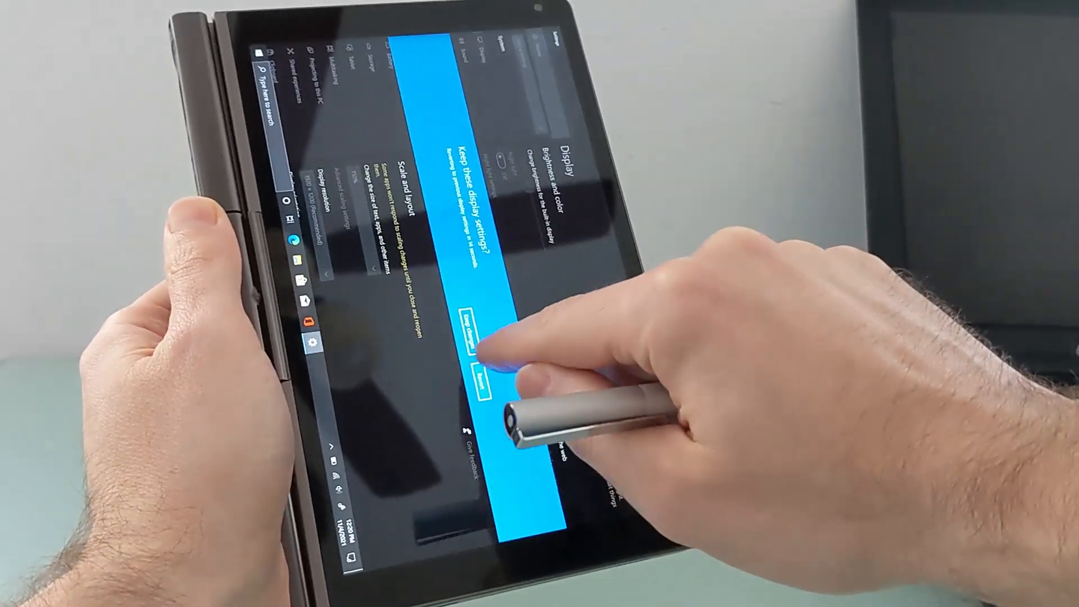